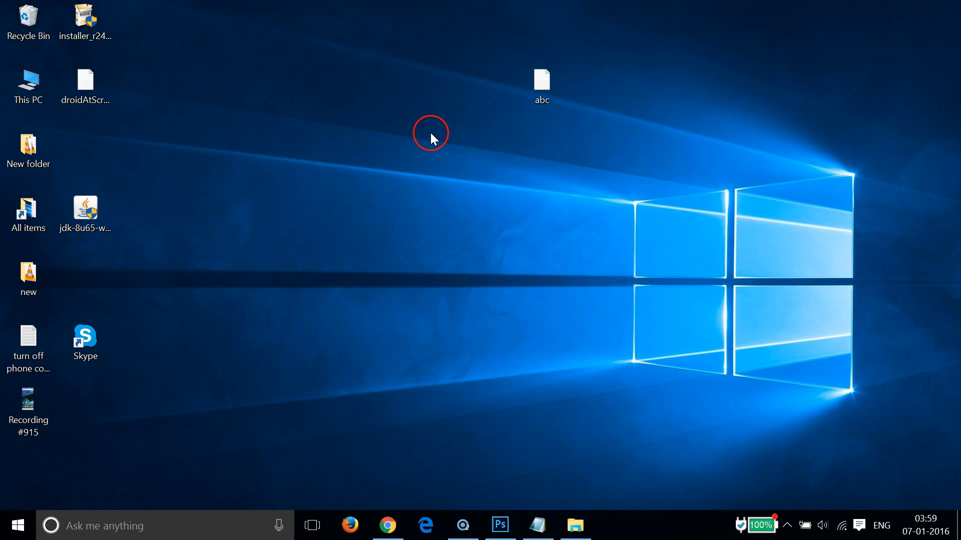
Copy the abc file on the desktop from its right-click menu
{"action": "left_click", "coordinate": [541, 86]}
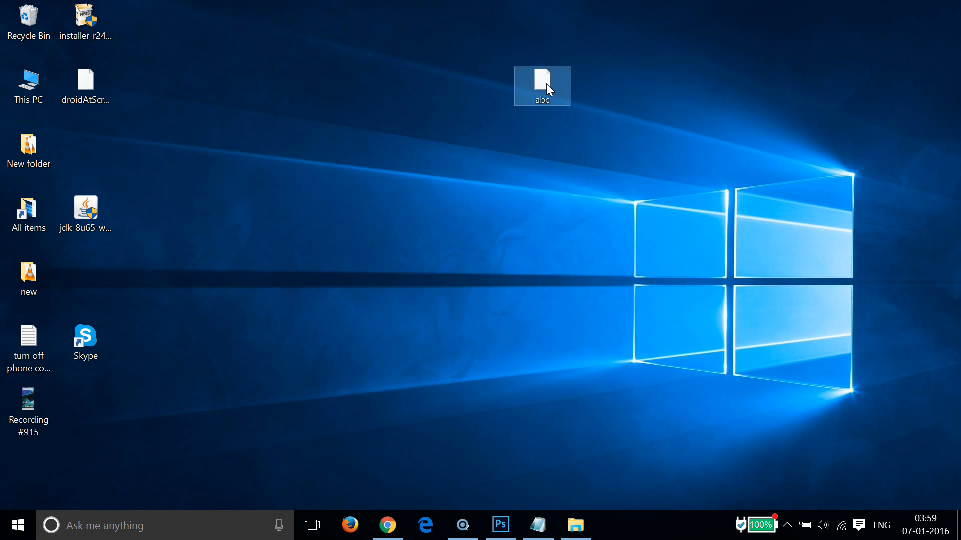
{"action": "right_click", "coordinate": [541, 86]}
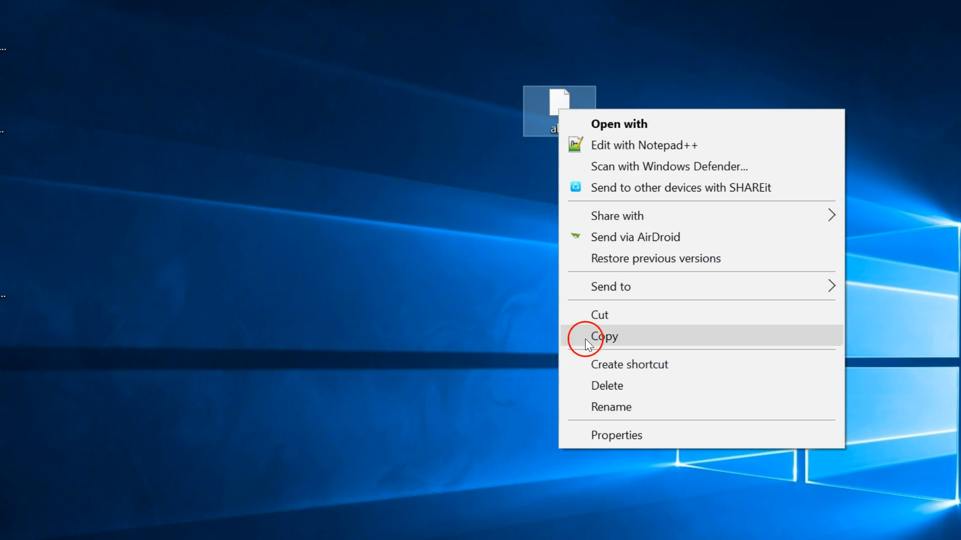
{"action": "left_click", "coordinate": [615, 436]}
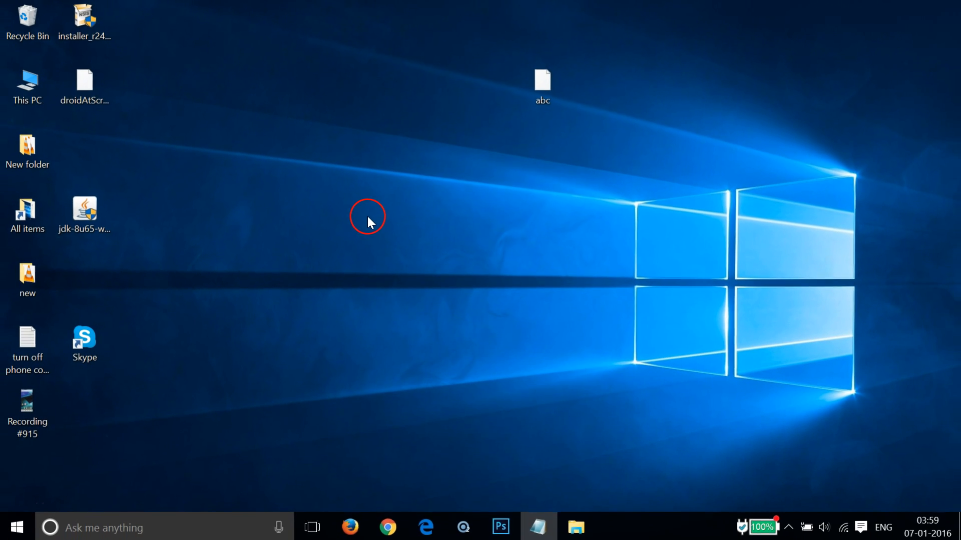
{"action": "mouse_move", "coordinate": [368, 488]}
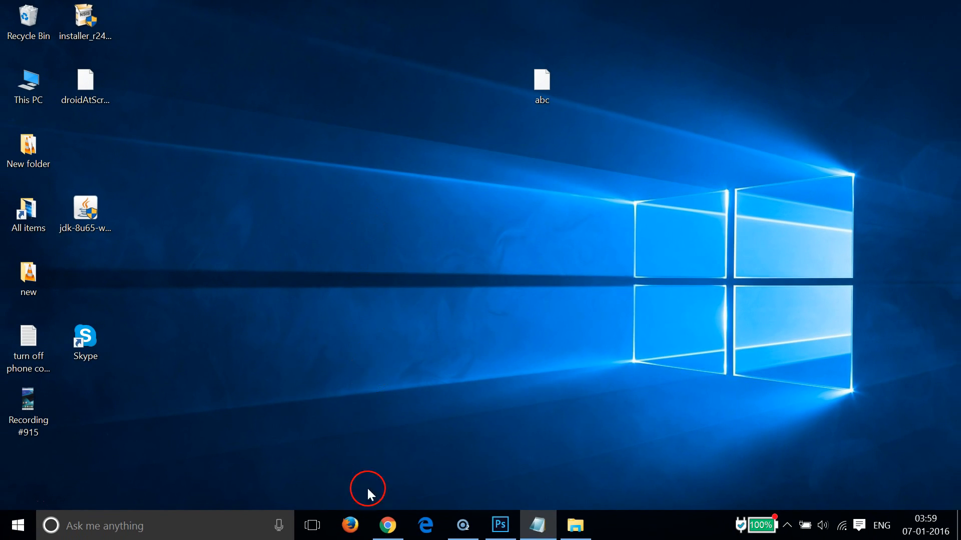
{"action": "left_click", "coordinate": [386, 525]}
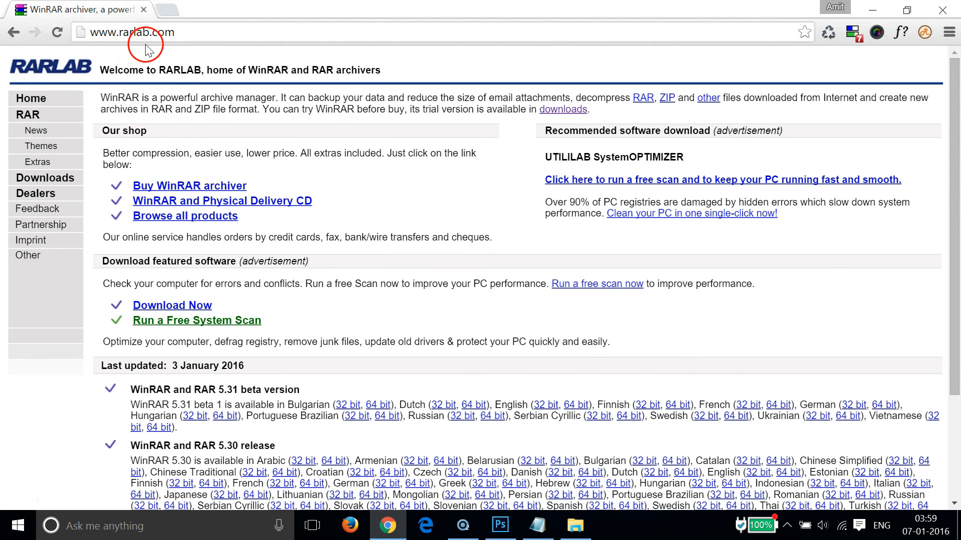
{"action": "left_click", "coordinate": [129, 32]}
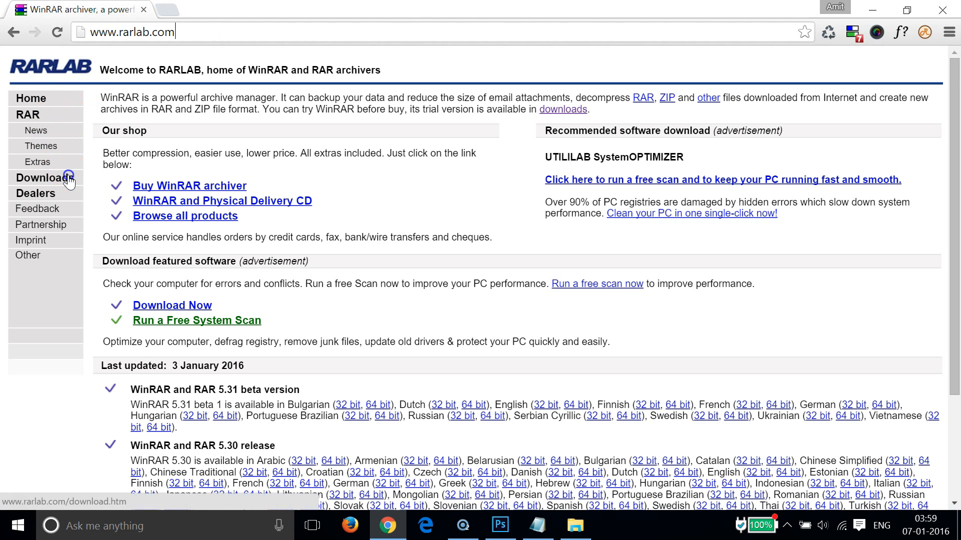
Download the WinRAR x64 5.31 beta 1 installer from the RARLAB Downloads page
{"action": "left_click", "coordinate": [44, 178]}
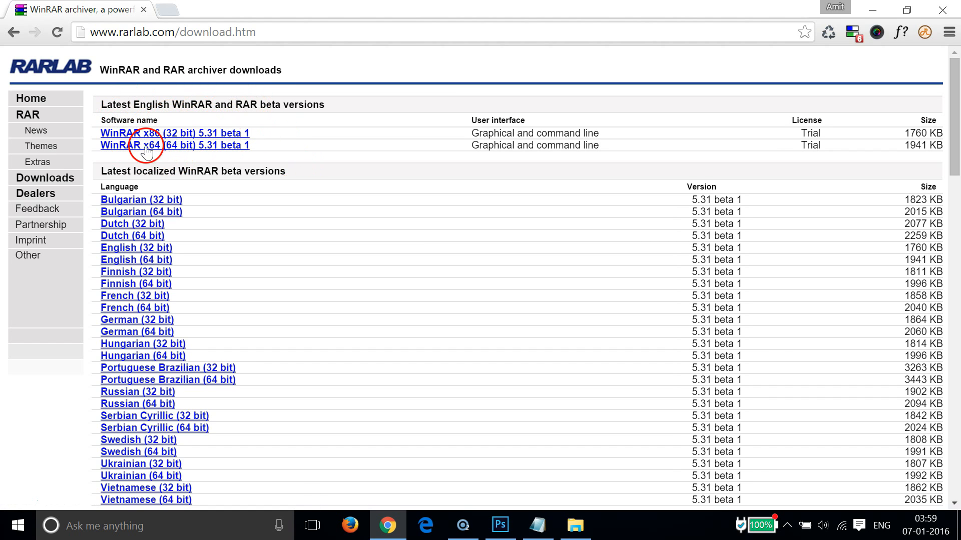
{"action": "mouse_move", "coordinate": [184, 147]}
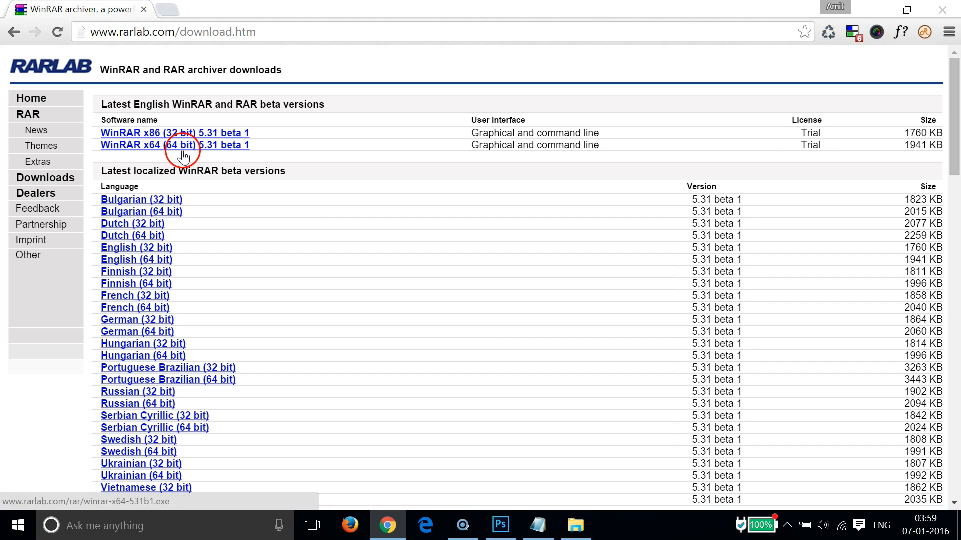
{"action": "left_click", "coordinate": [174, 145]}
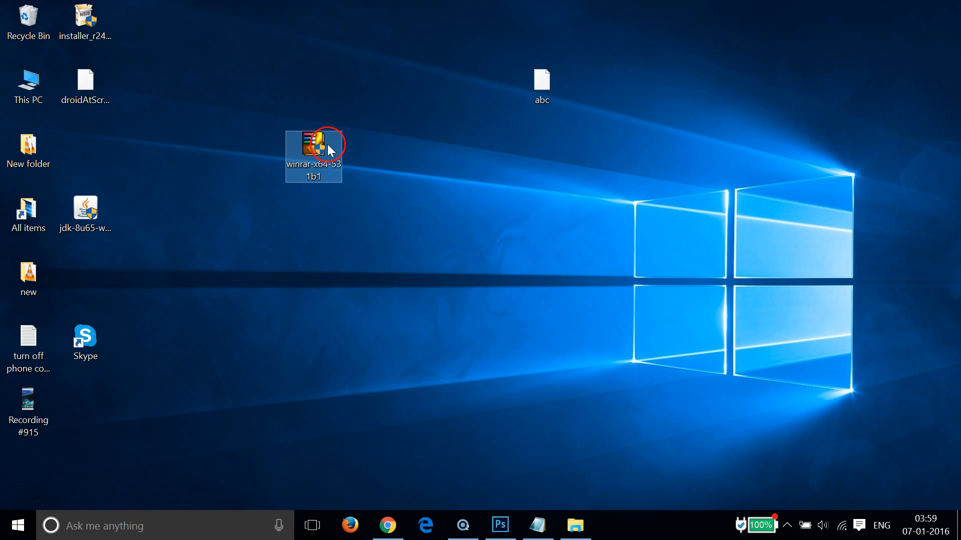
Run the winrar-x64-531b1 installer, accept the licence and complete setup into C:\Program Files\WinRAR
{"action": "double_click", "coordinate": [313, 140]}
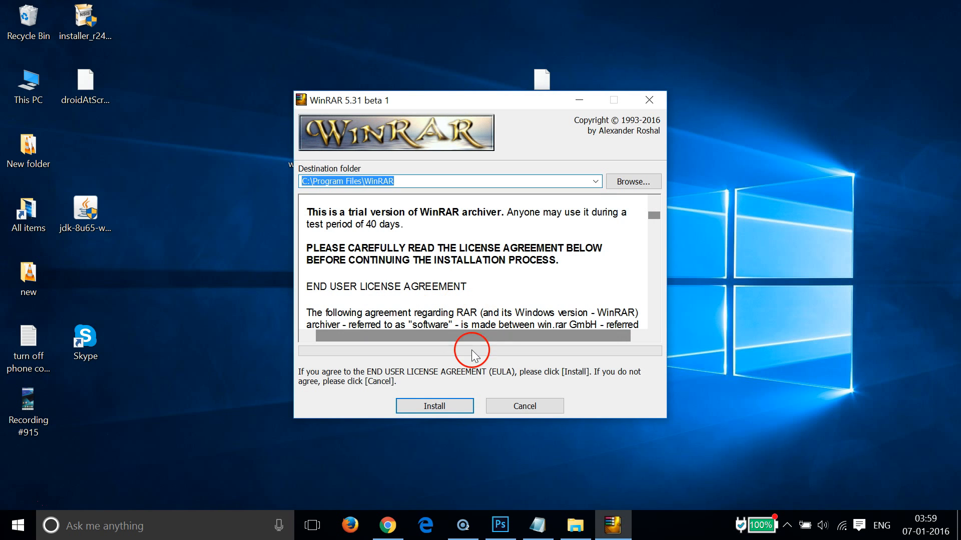
{"action": "left_click", "coordinate": [433, 405]}
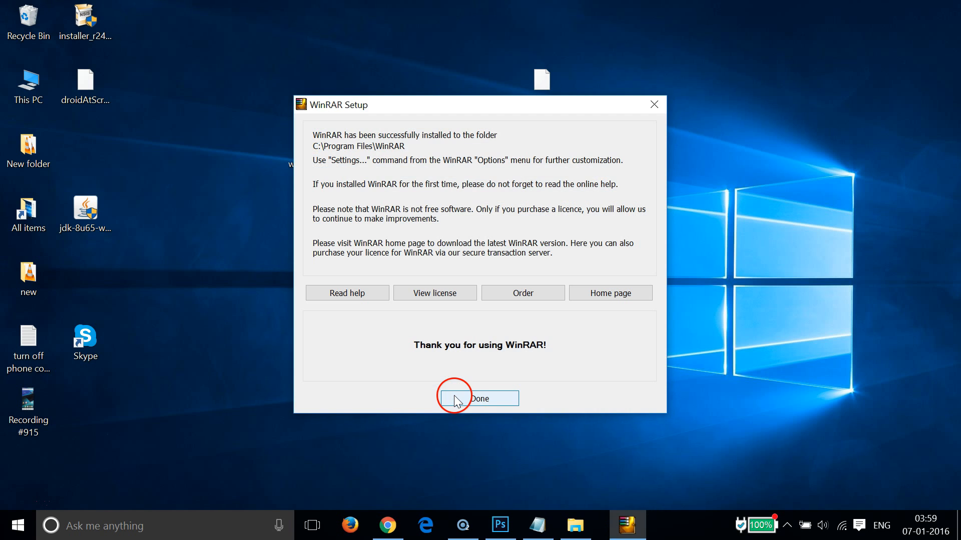
{"action": "left_click", "coordinate": [478, 399]}
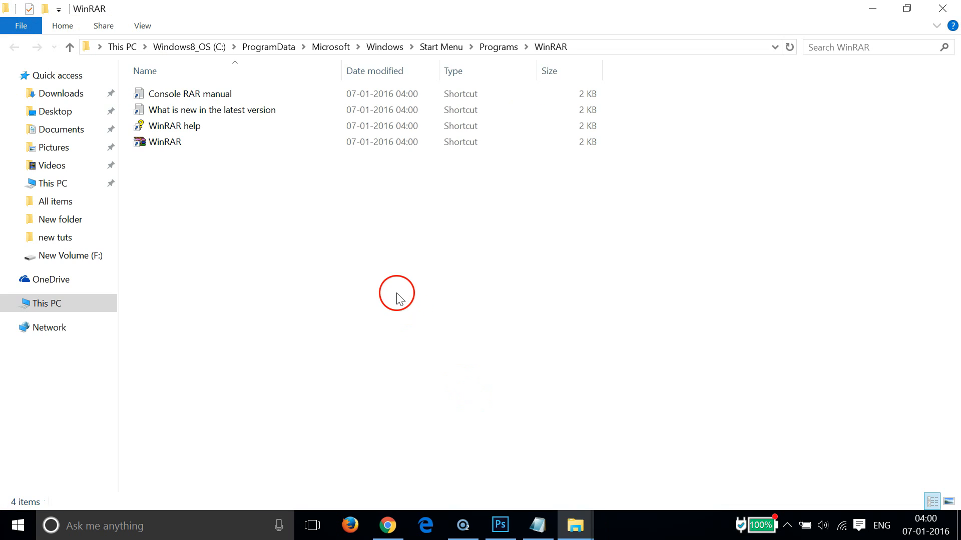
Close the WinRAR Start Menu folder window to get back to the desktop
{"action": "left_click", "coordinate": [178, 126]}
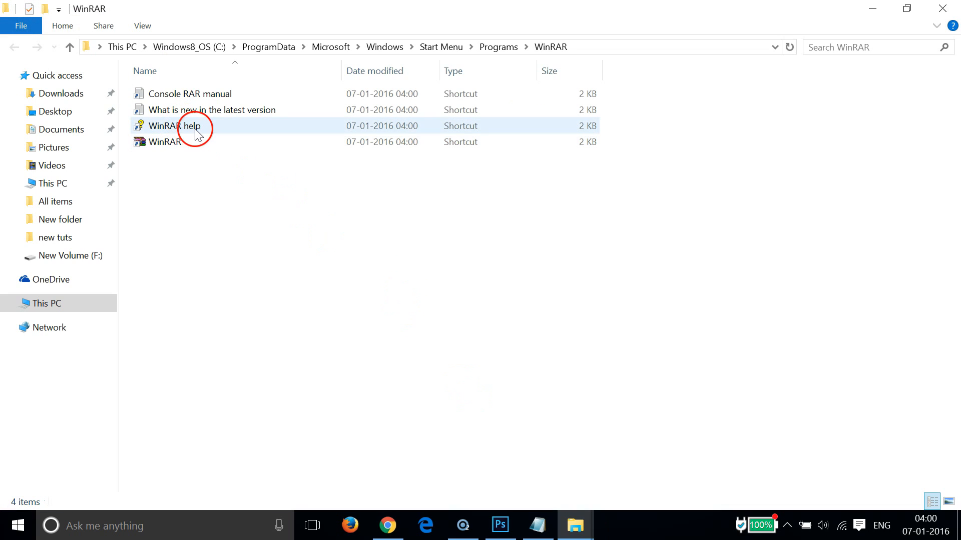
{"action": "left_click", "coordinate": [212, 94]}
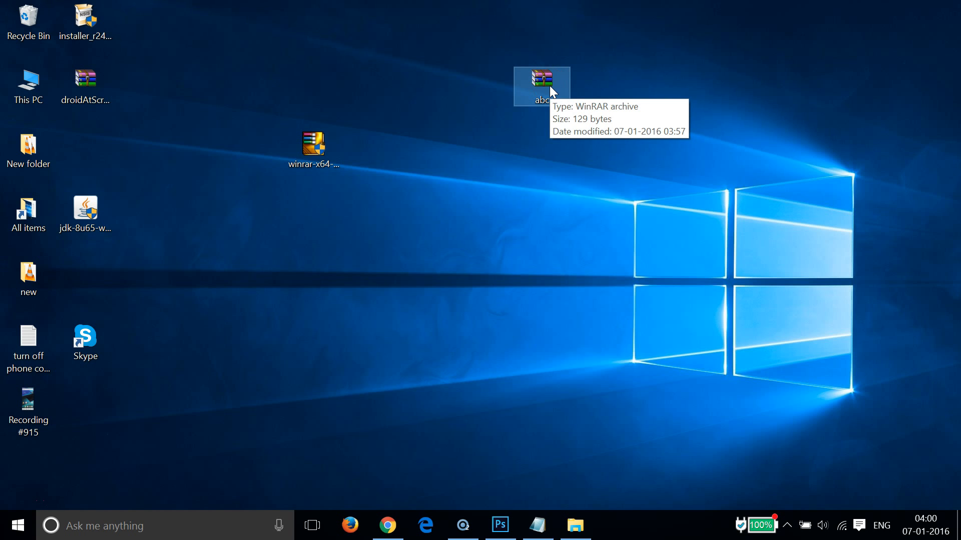
Extract the abc archive in place with Extract Here, creating an abc folder
{"action": "right_click", "coordinate": [542, 86]}
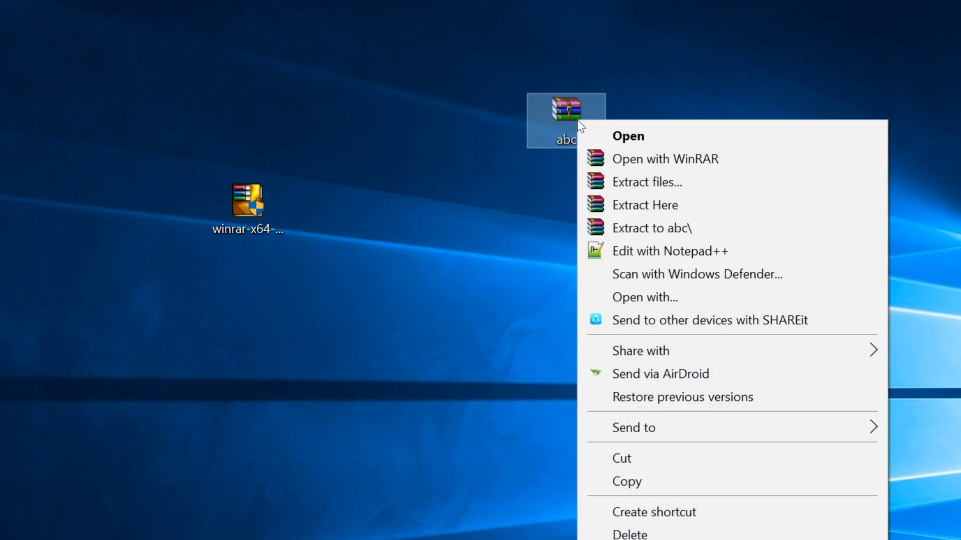
{"action": "mouse_move", "coordinate": [644, 204]}
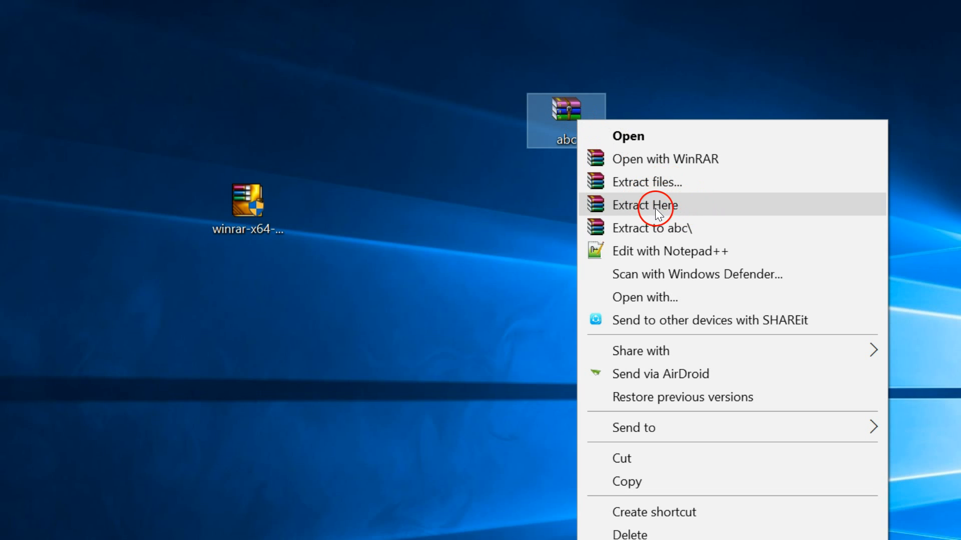
{"action": "mouse_move", "coordinate": [693, 165]}
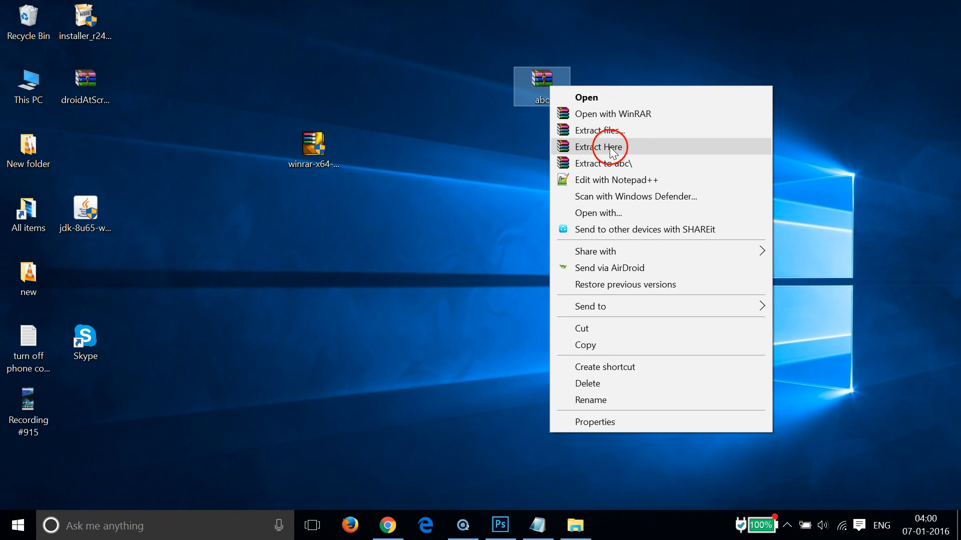
{"action": "left_click", "coordinate": [603, 146]}
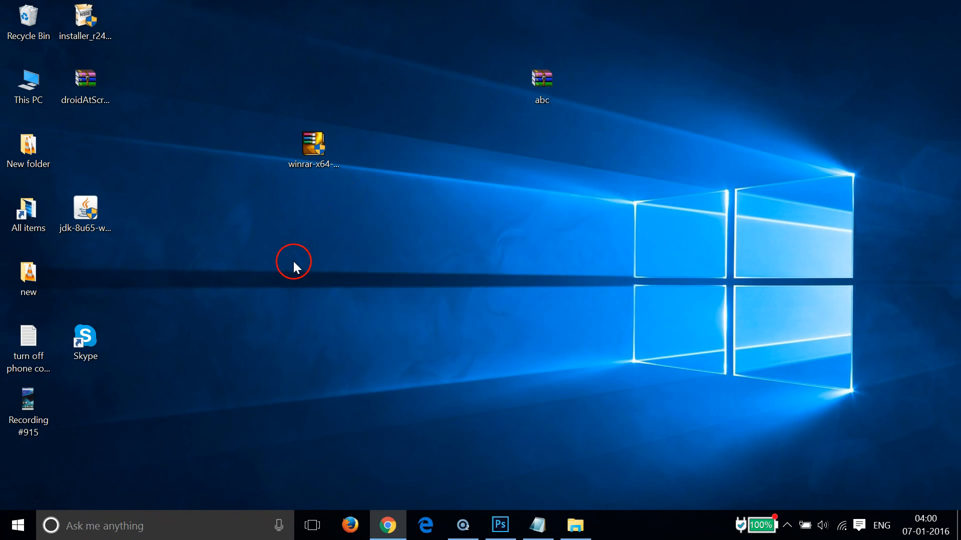
{"action": "mouse_move", "coordinate": [387, 333]}
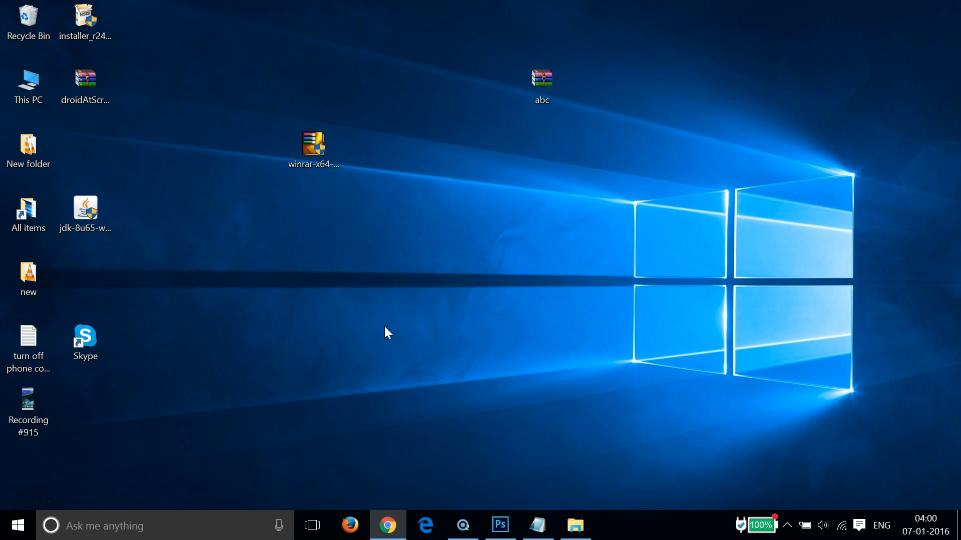
Drag the new abc folder to the desktop centre, look inside it, then bring up the Notepad note
{"action": "left_click", "coordinate": [85, 147]}
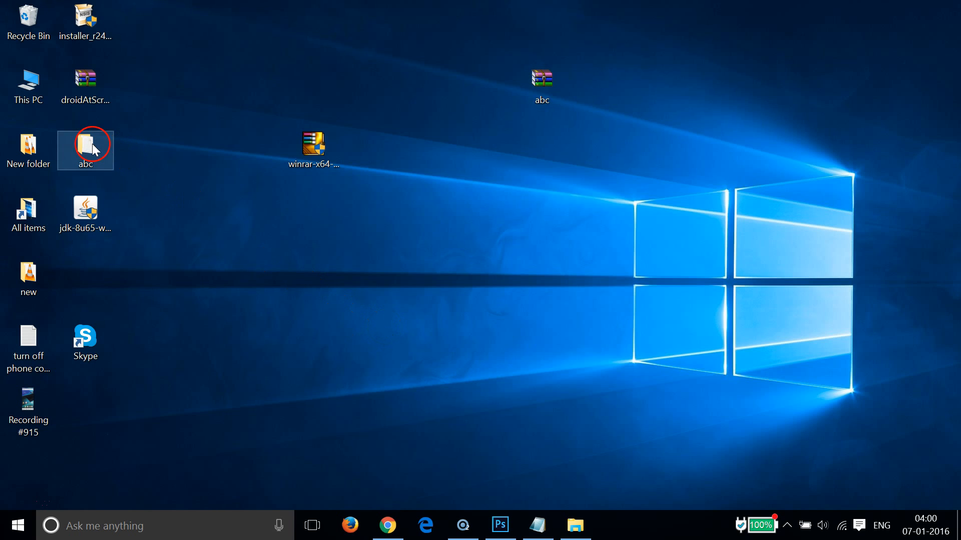
{"action": "left_click_drag", "start_coordinate": [85, 150], "coordinate": [484, 279]}
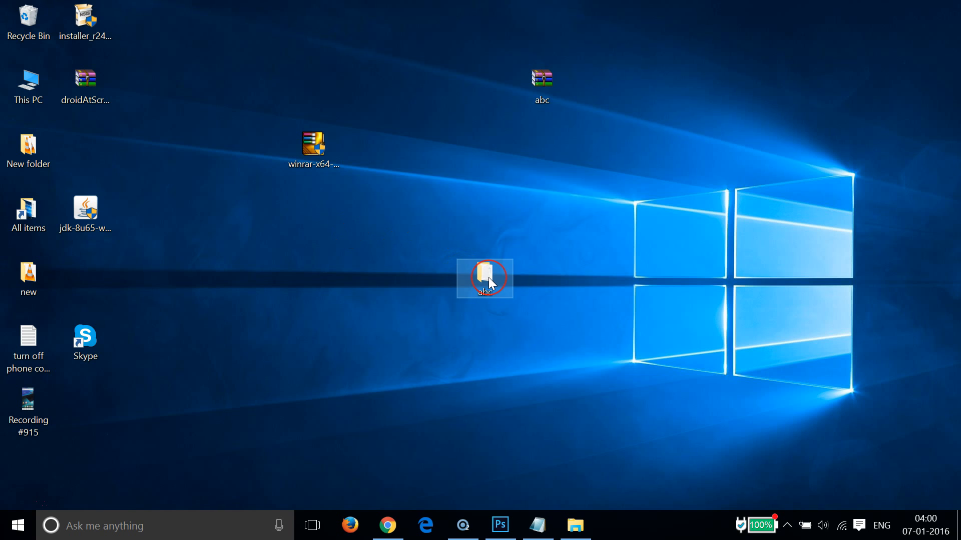
{"action": "double_click", "coordinate": [485, 279]}
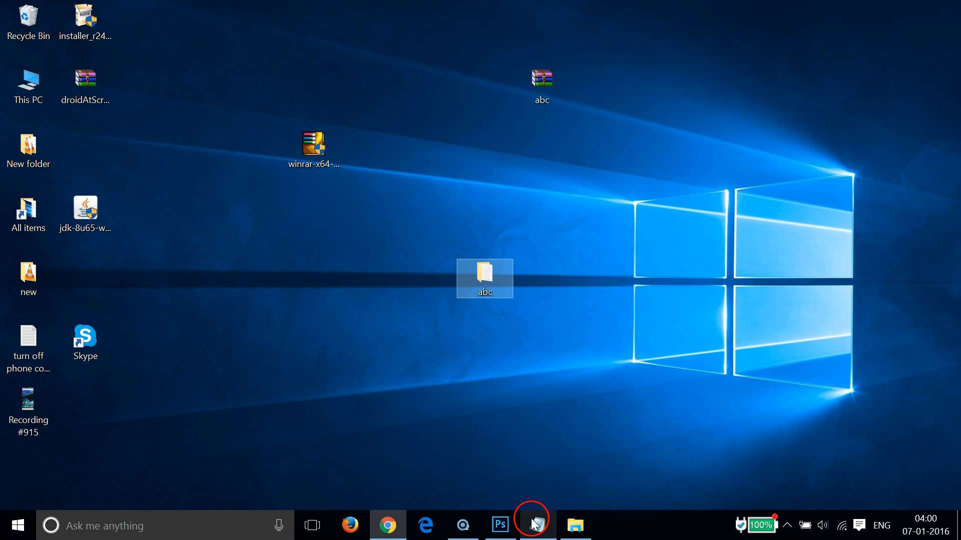
{"action": "left_click", "coordinate": [536, 525]}
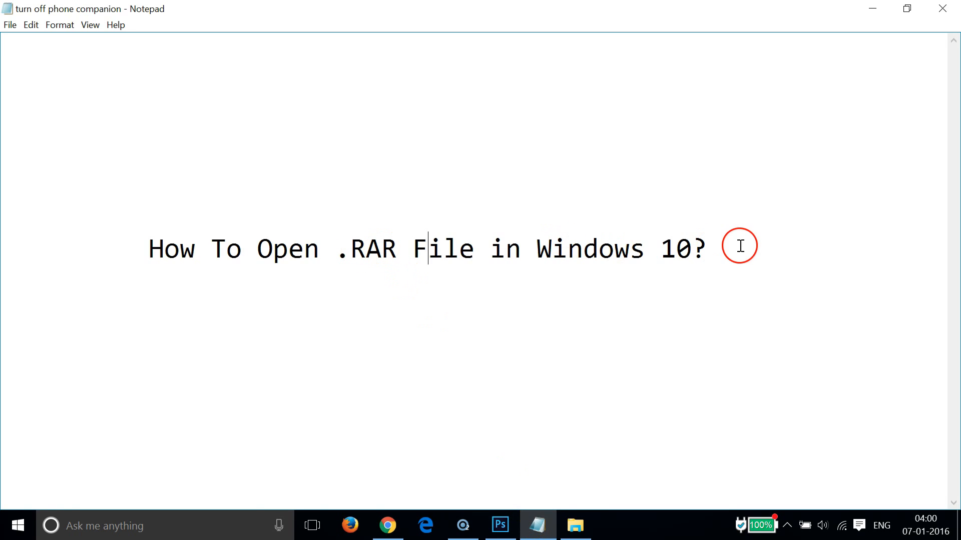